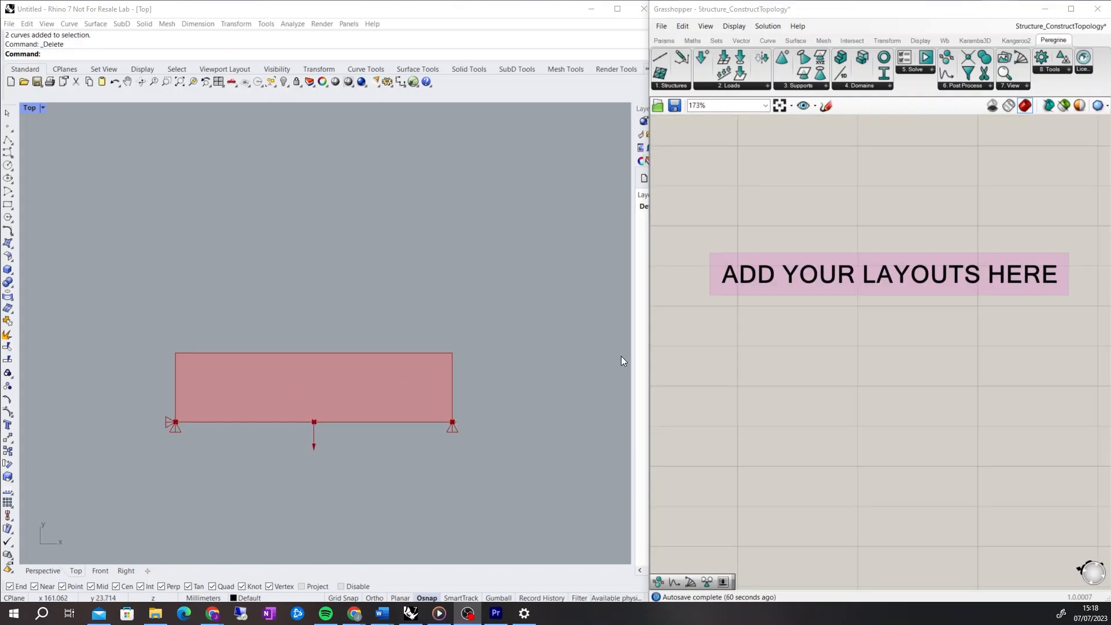
Place a Define Topology component from the Peregrine Structures list under 'ADD YOUR LAYOUTS HERE', fed by ProbSpec.
{"action": "left_click", "coordinate": [669, 67]}
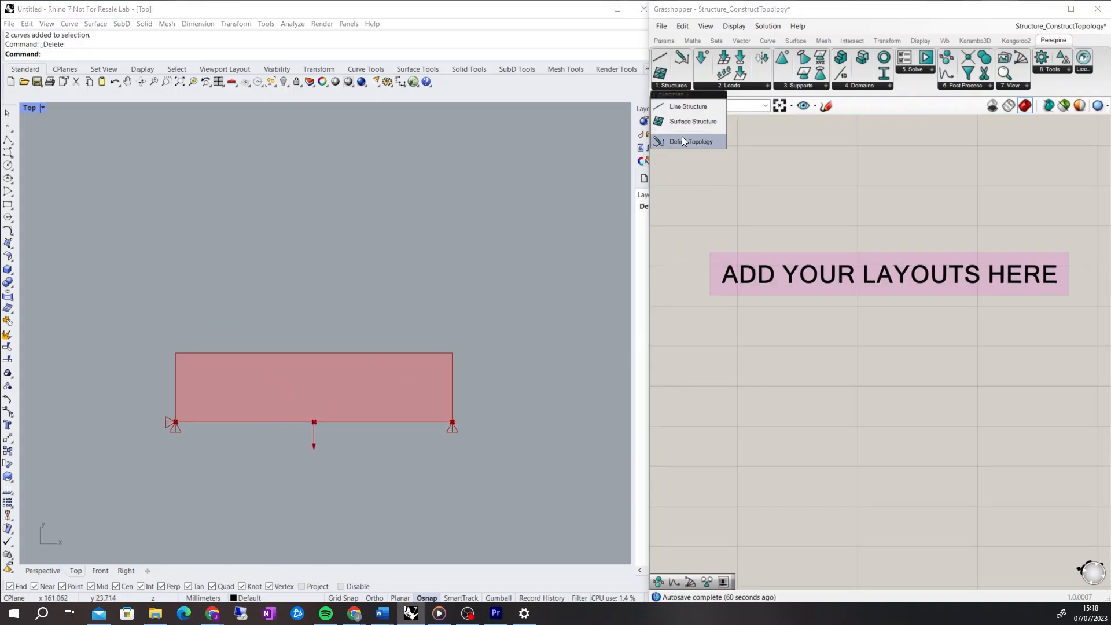
{"action": "left_click", "coordinate": [689, 141]}
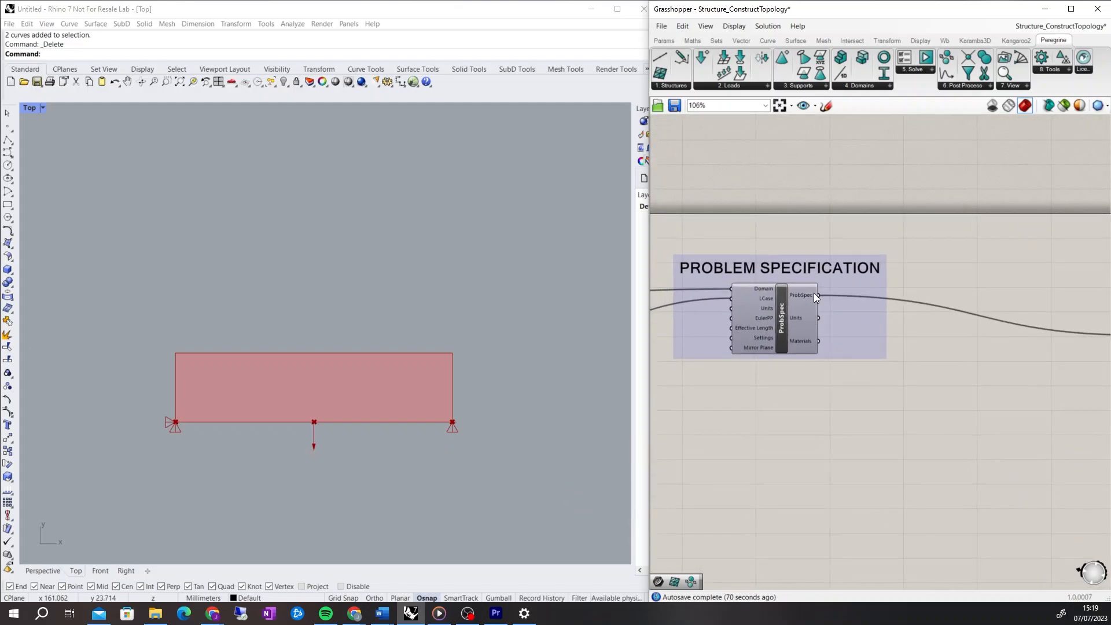
{"action": "scroll", "scroll_direction": "down", "scroll_amount": 3}
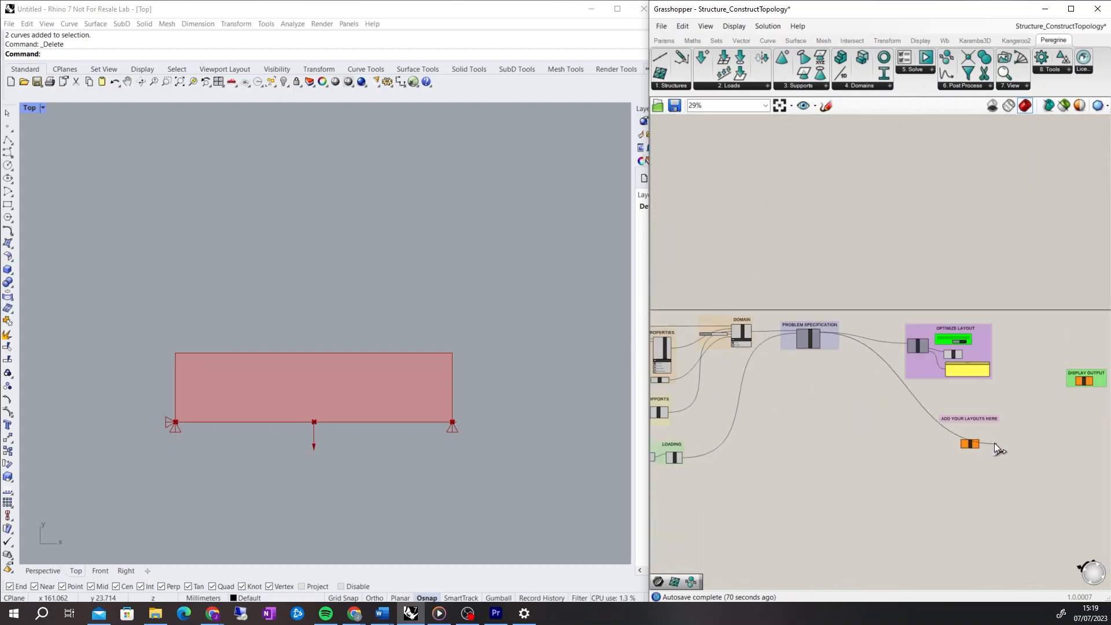
{"action": "scroll", "scroll_direction": "down", "scroll_amount": 3}
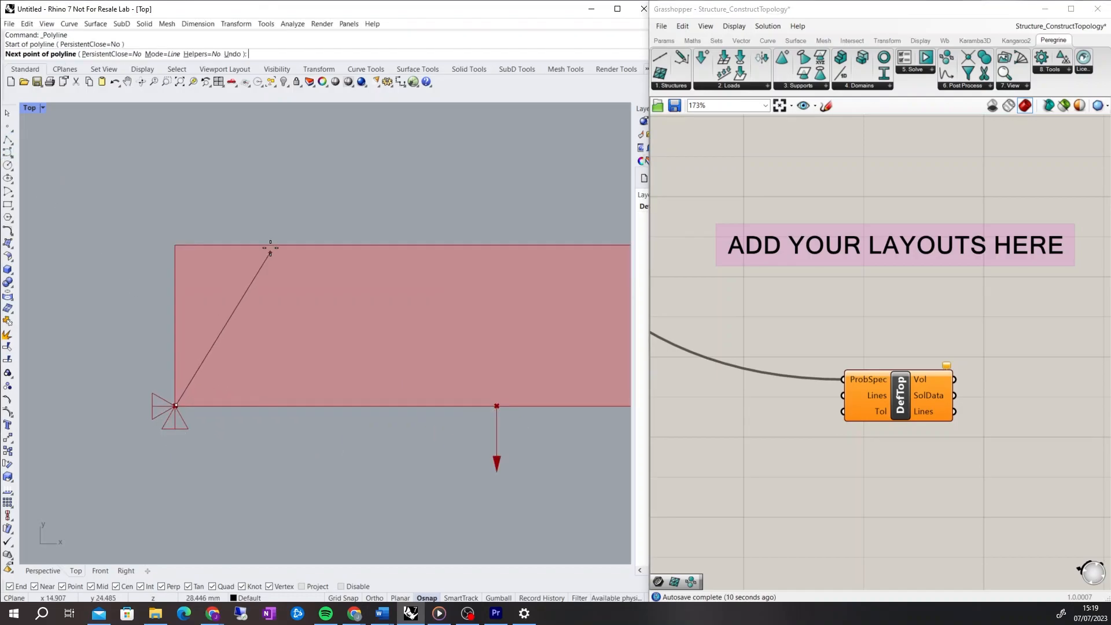
Add zigzag truss vertices alternating between the domain's top and bottom edges.
{"action": "left_click", "coordinate": [390, 250]}
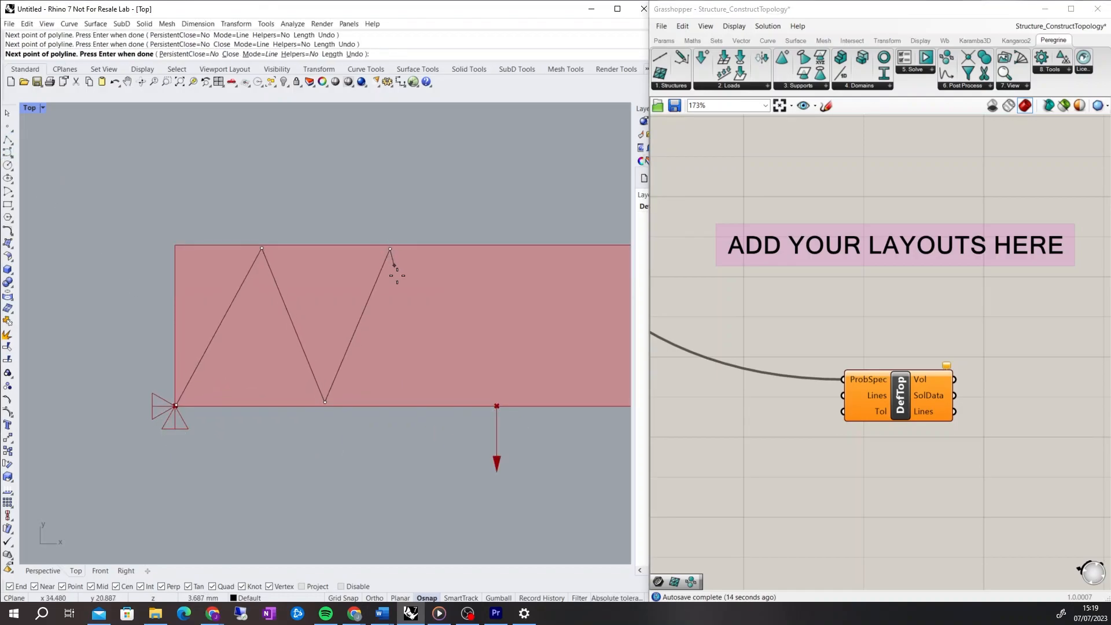
{"action": "left_click", "coordinate": [488, 400]}
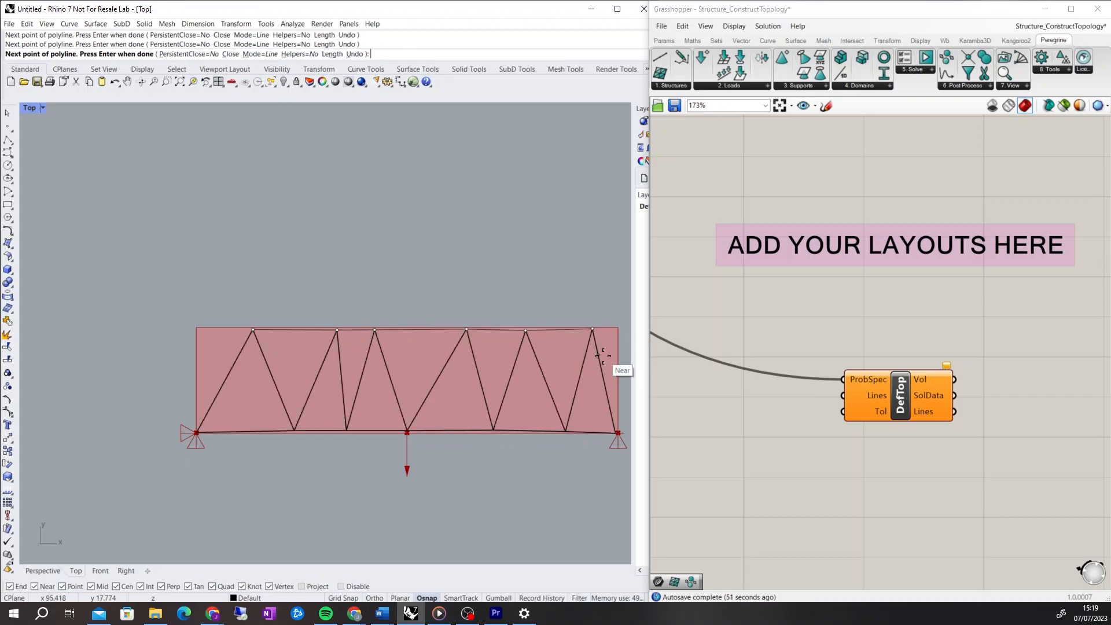
Add a Crv parameter referencing the truss lines and feed it to DefTop's Lines input.
{"action": "double_click", "coordinate": [736, 397]}
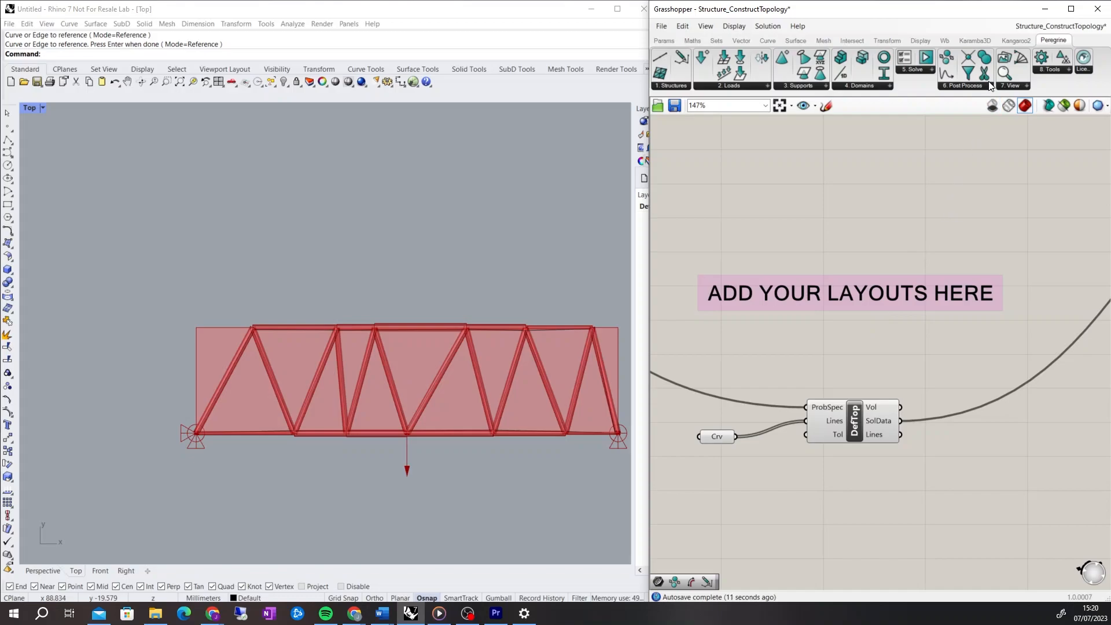
Place the GO component after DefTop with MaxIters set to 50 and committed.
{"action": "left_click", "coordinate": [961, 67]}
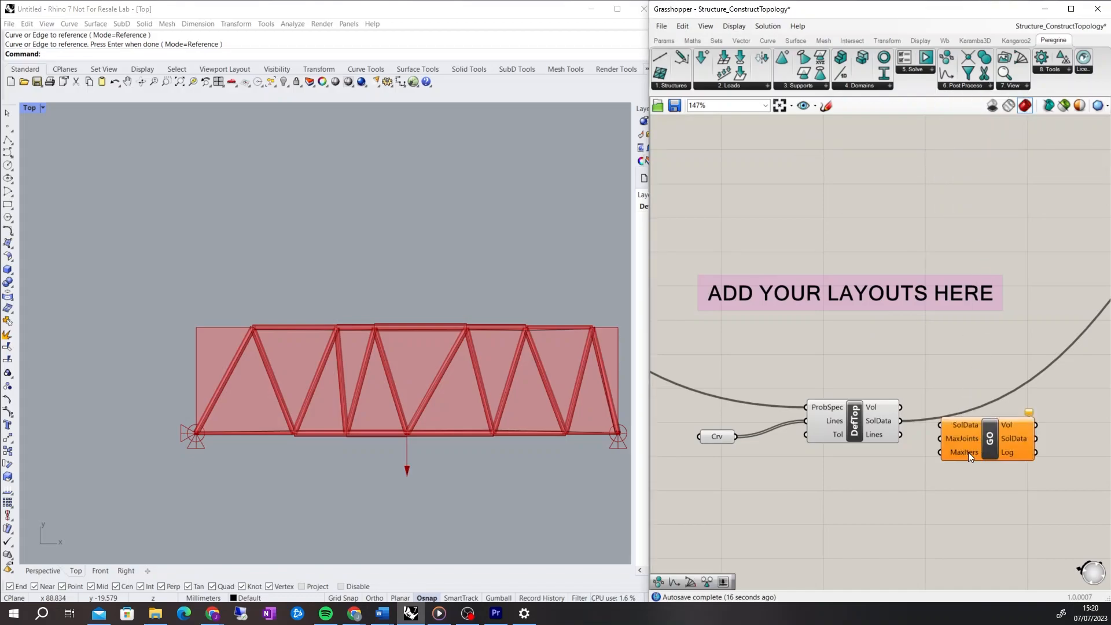
{"action": "right_click", "coordinate": [960, 437]}
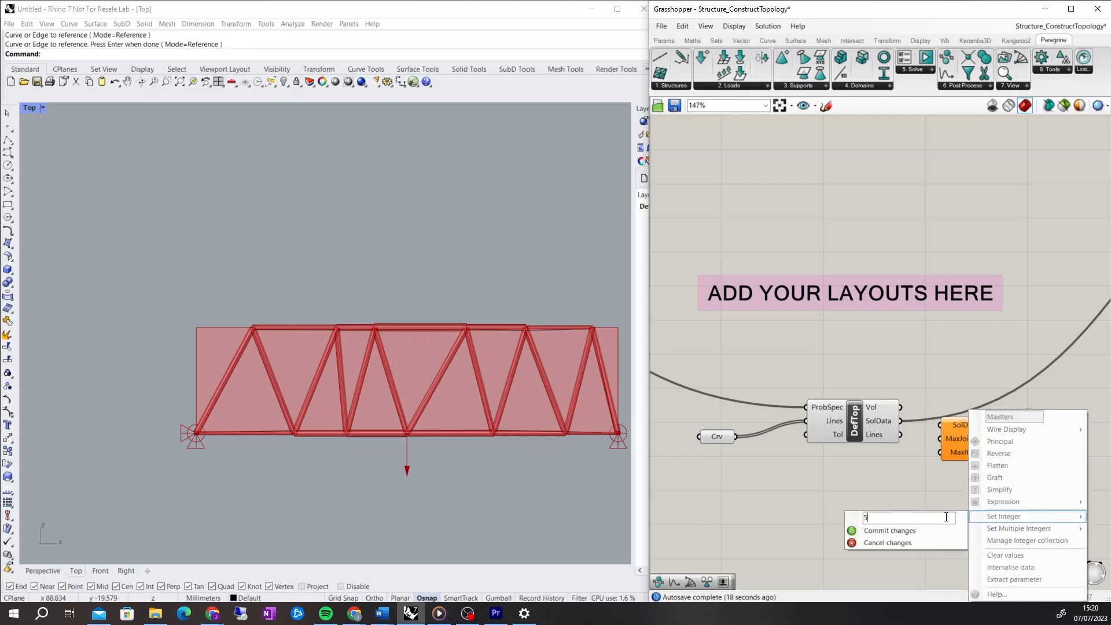
{"action": "type", "text": "0"}
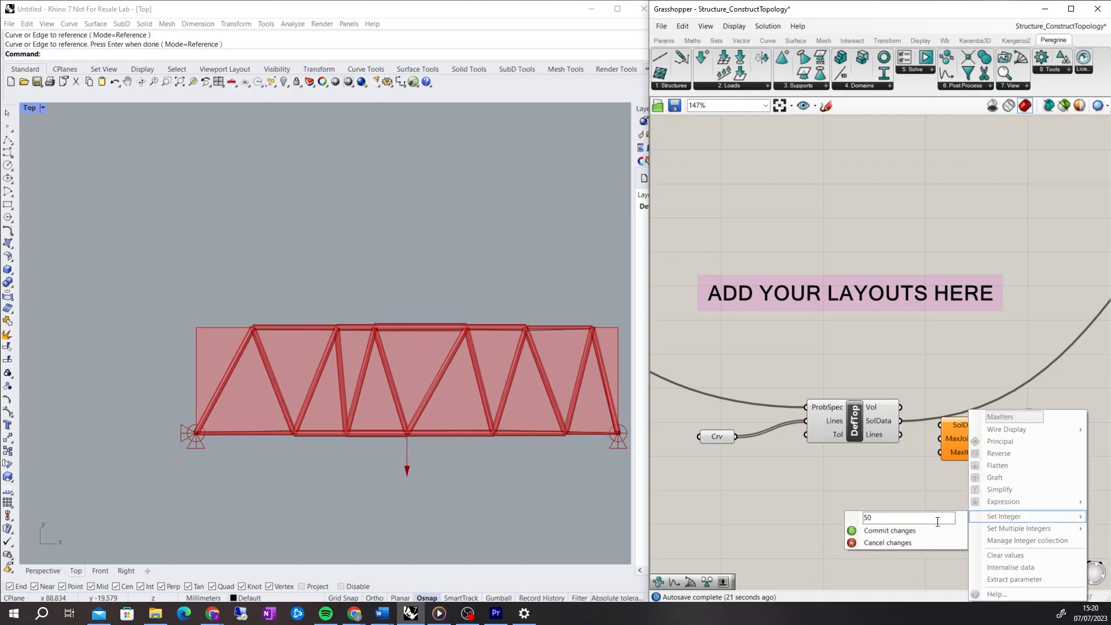
{"action": "left_click", "coordinate": [889, 530]}
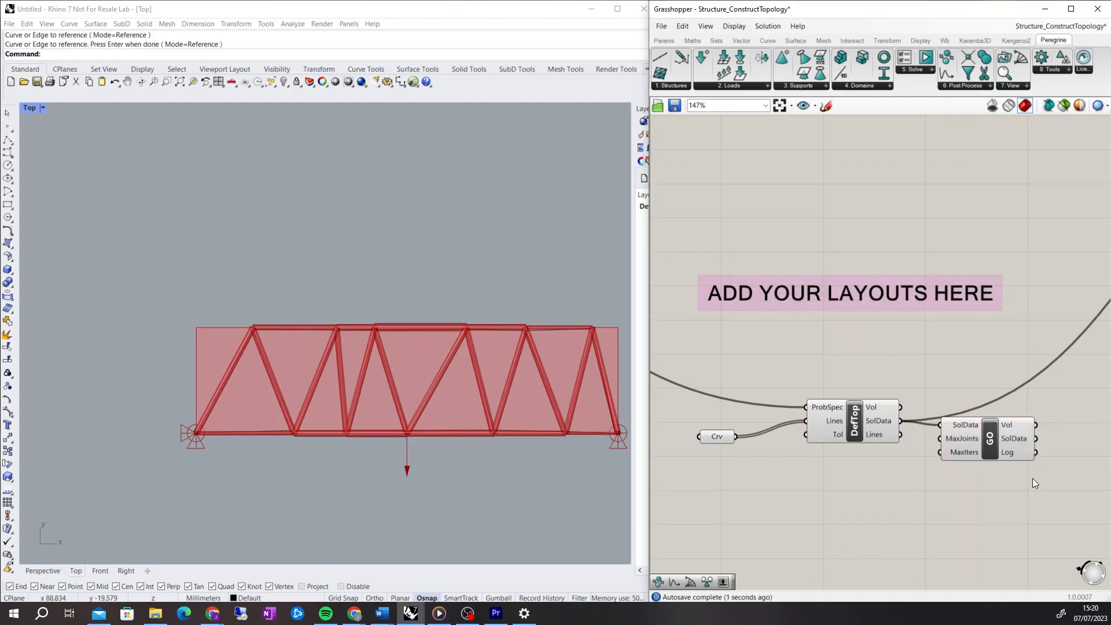
{"action": "scroll", "scroll_direction": "down", "scroll_amount": 3}
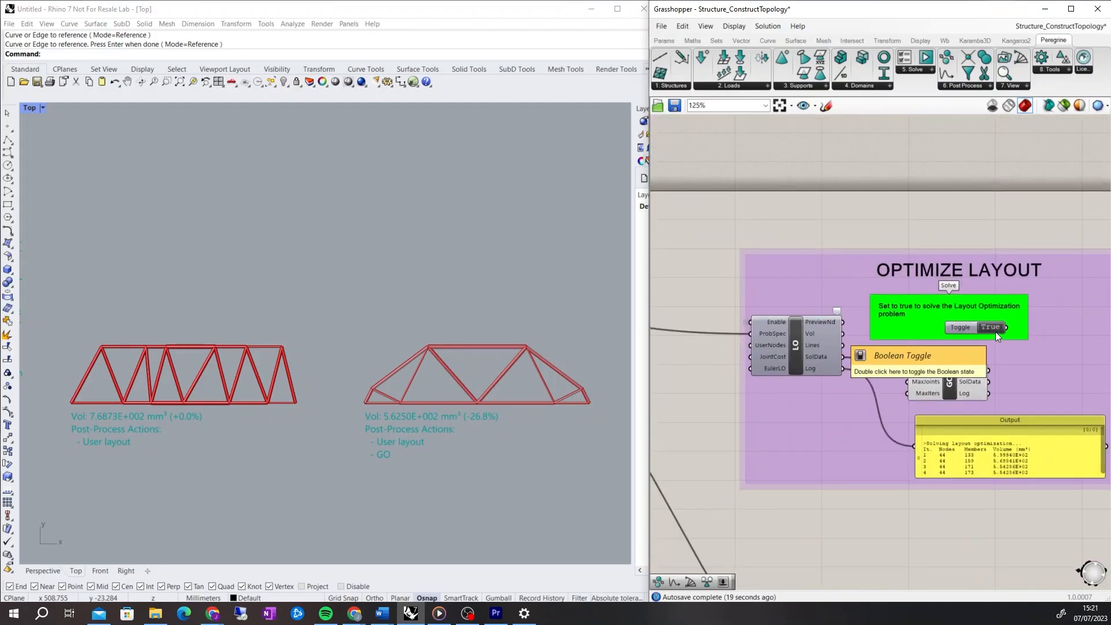
Toggle Solve and flatten the View component's SolData input so three labelled trusses appear.
{"action": "left_click", "coordinate": [990, 326]}
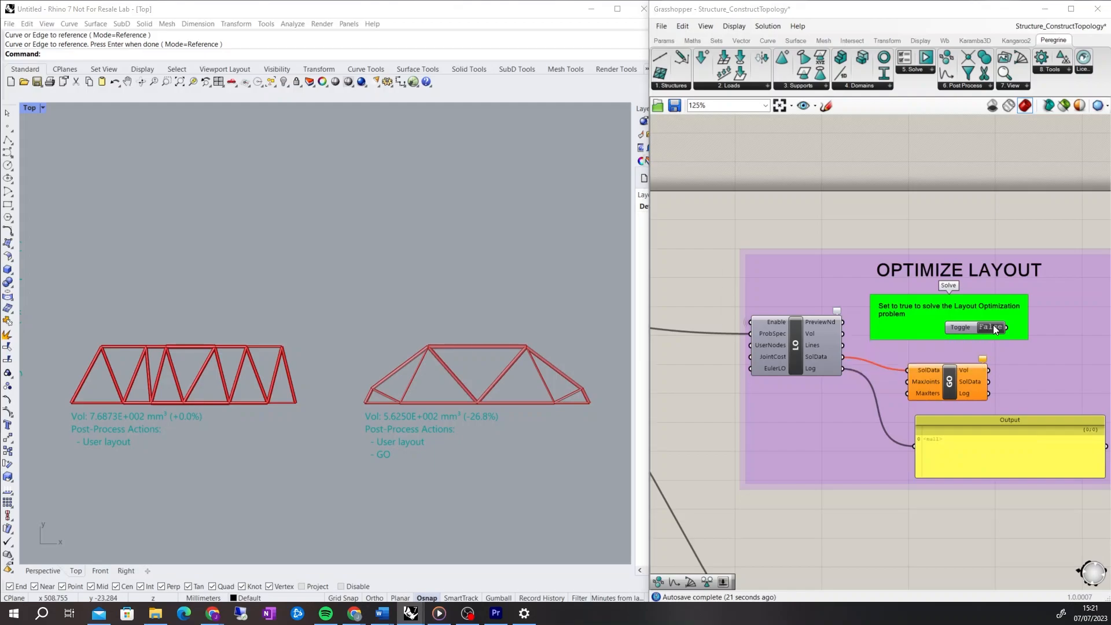
{"action": "left_click", "coordinate": [990, 326]}
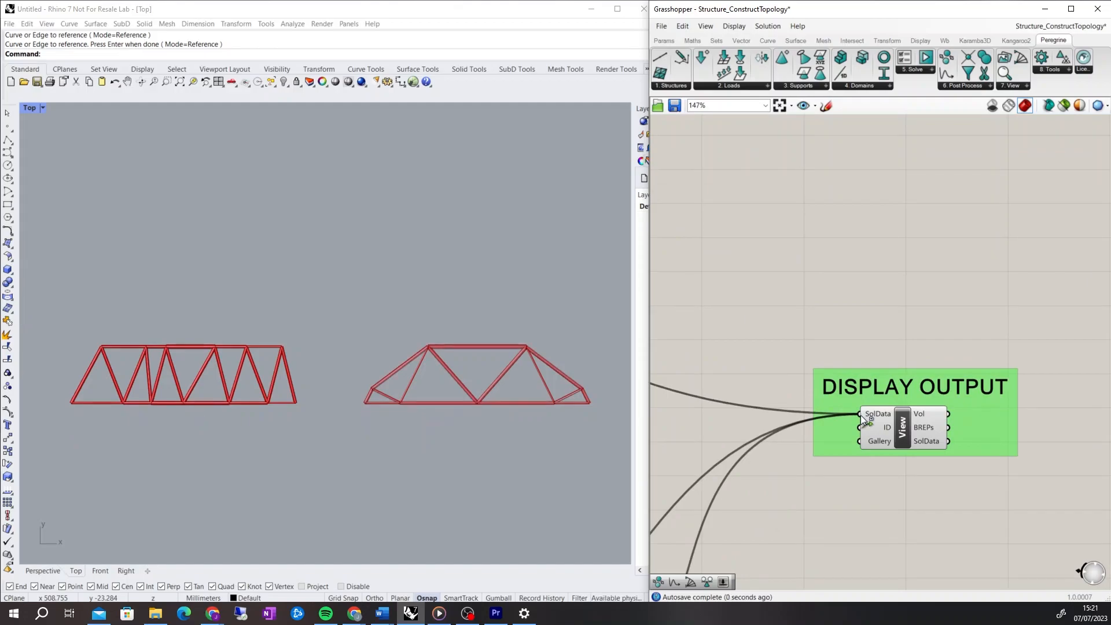
{"action": "right_click", "coordinate": [878, 413]}
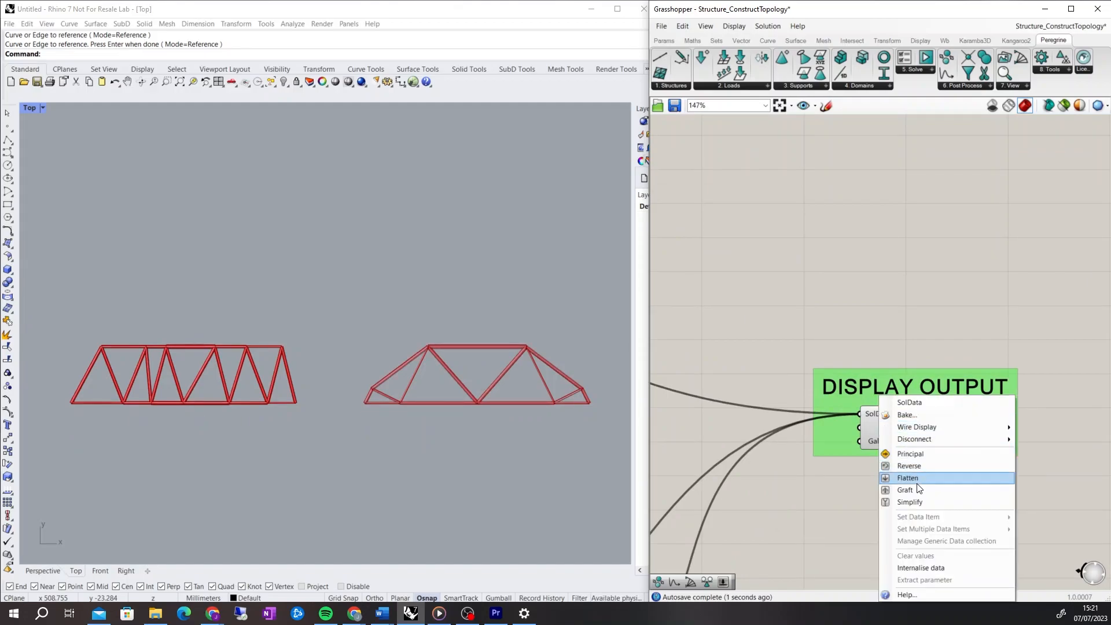
{"action": "left_click", "coordinate": [907, 476]}
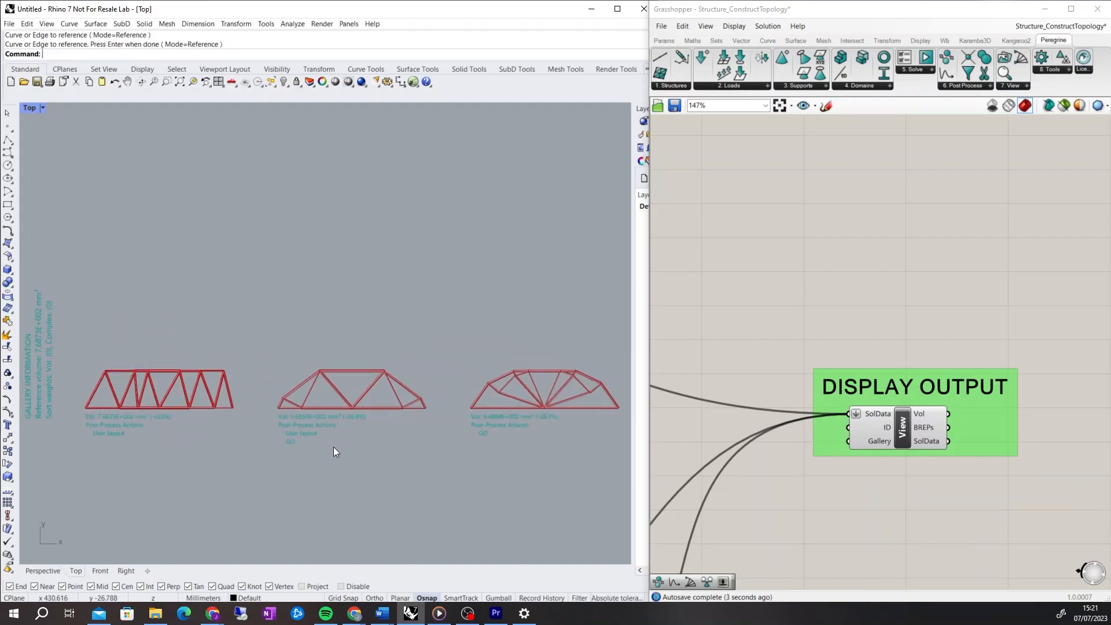
{"action": "mouse_move", "coordinate": [908, 478]}
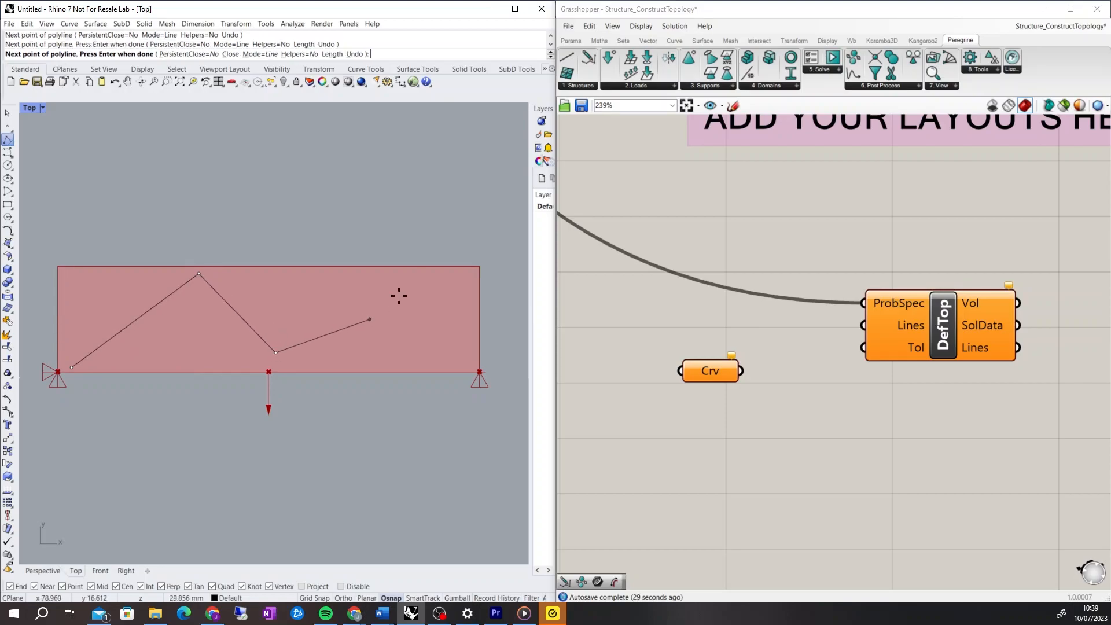
Place the next vertex of the second hand-drawn truss polyline.
{"action": "left_click", "coordinate": [479, 373]}
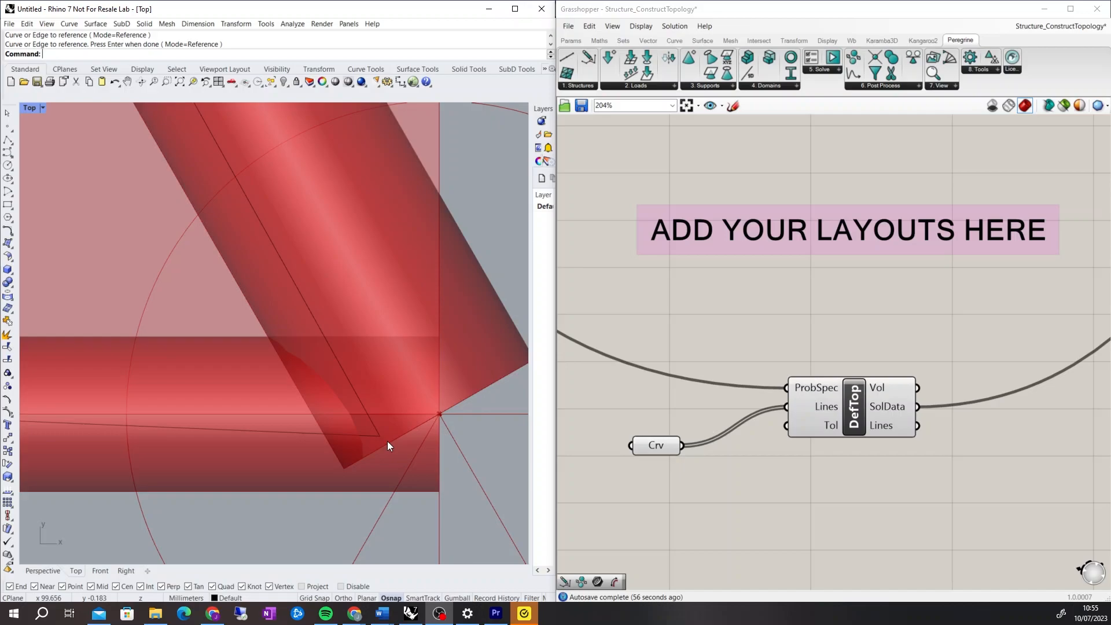
{"action": "mouse_move", "coordinate": [769, 423]}
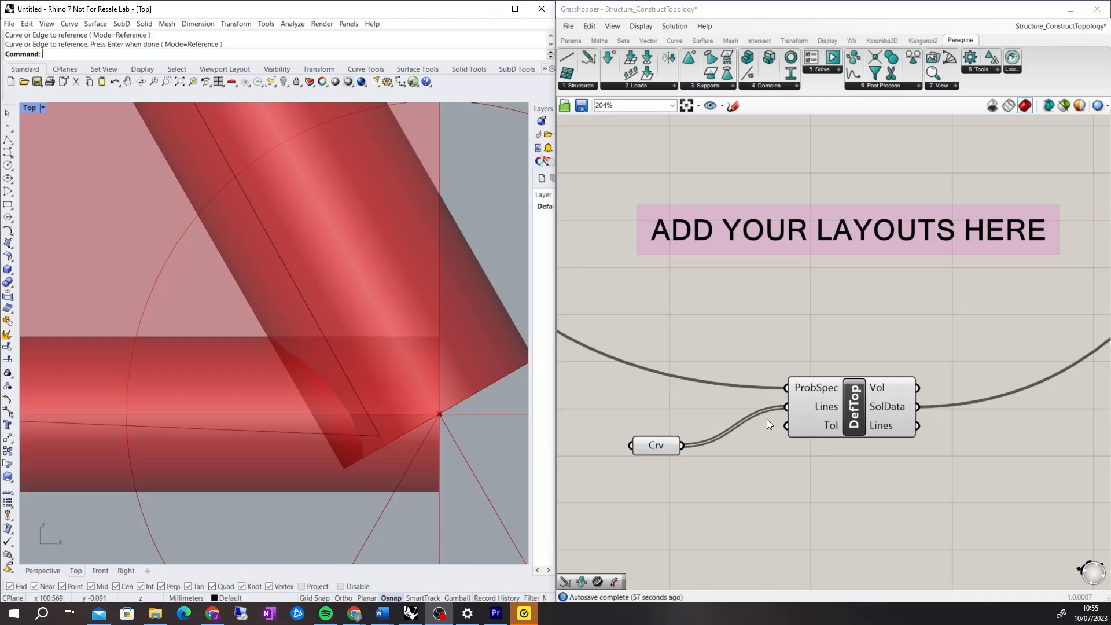